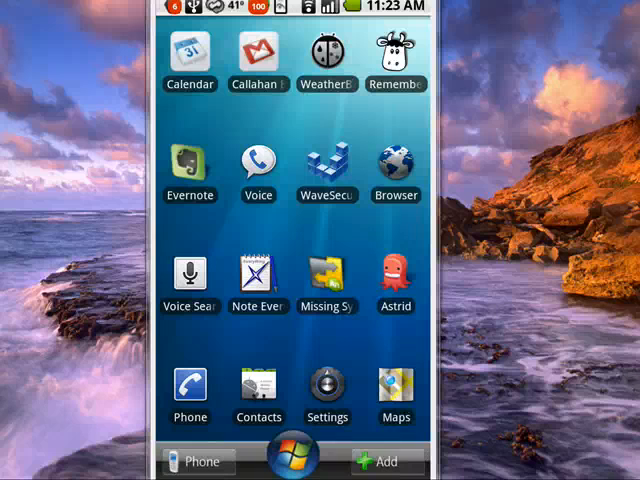
# Step: Launch Settings and scroll the menu down to the lower entries near About phone
pyautogui.click(327, 386)
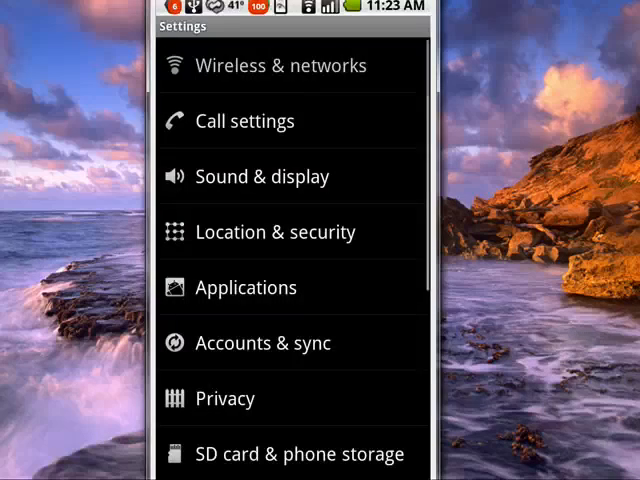
pyautogui.scroll(-3)
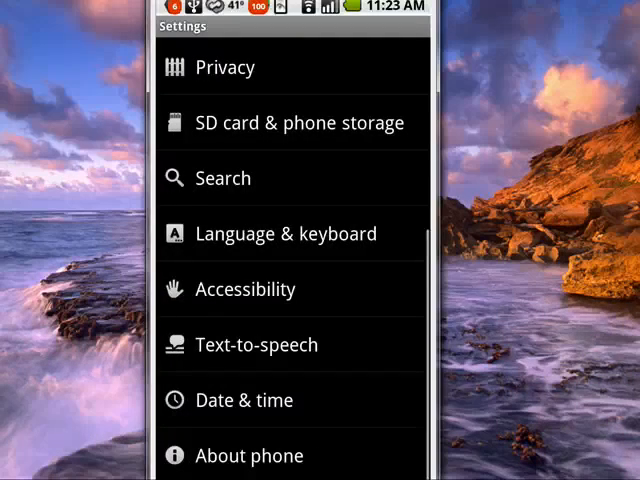
# Step: Go to the Language & keyboard page listing Android keyboard and user dictionary
pyautogui.click(291, 233)
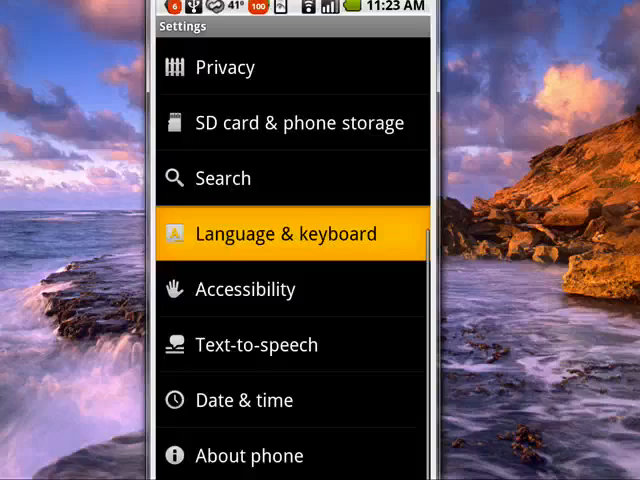
pyautogui.click(290, 233)
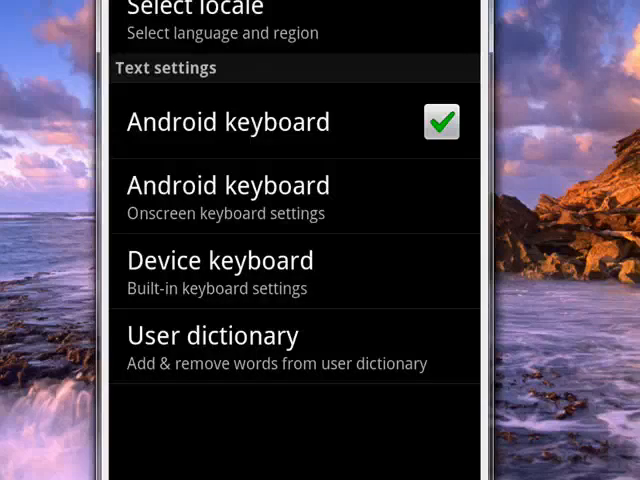
# Step: Show the Device keyboard page with Auto-replace, Auto-cap and Auto-punctuate enabled
pyautogui.click(220, 271)
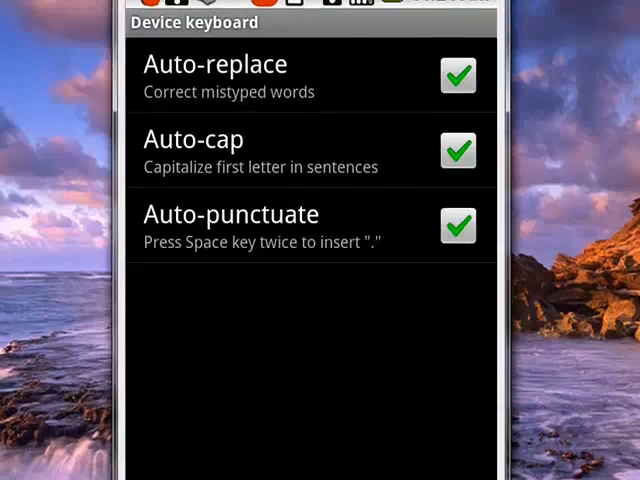